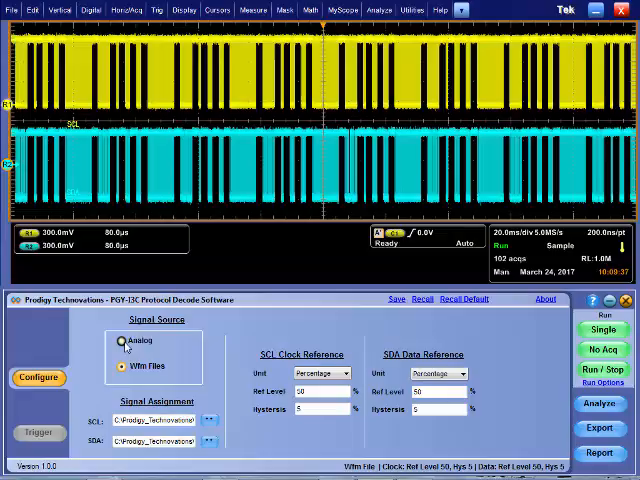
Step: Assign reference waveforms REF1 to SCL and REF2 to SDA in Signal Assignment
{"action": "left_click", "coordinate": [116, 340]}
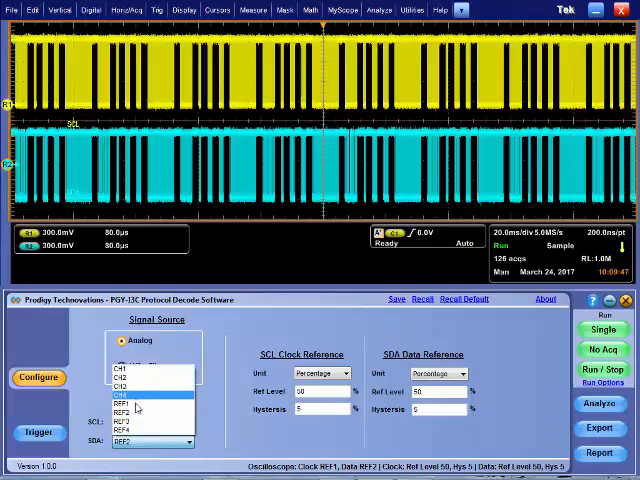
{"action": "left_click", "coordinate": [150, 398]}
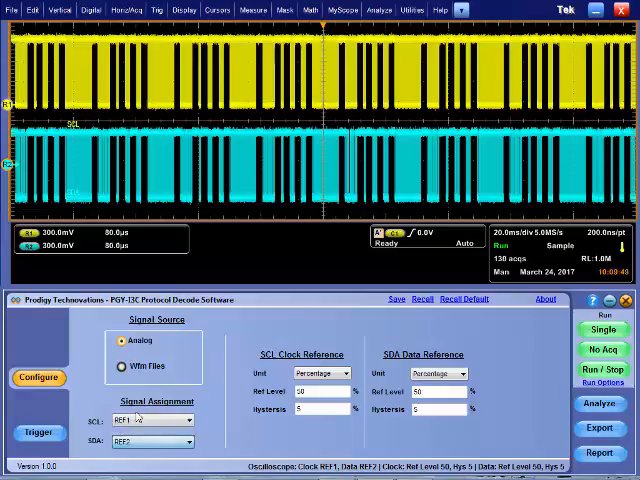
{"action": "left_click", "coordinate": [38, 432]}
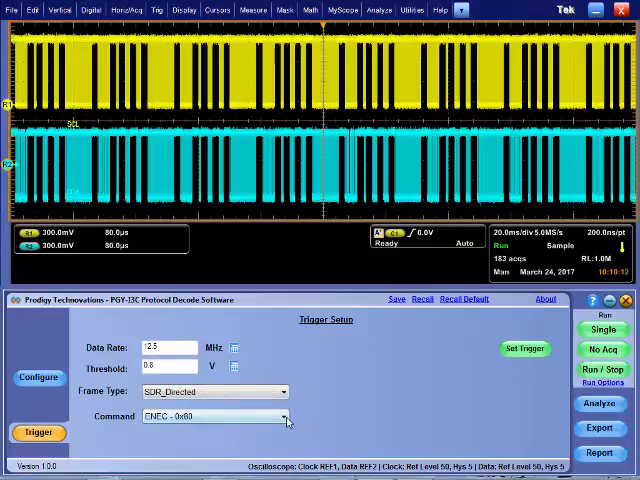
Step: Browse the Command dropdown in Trigger Setup to see the I3C commands available
{"action": "left_click", "coordinate": [284, 420]}
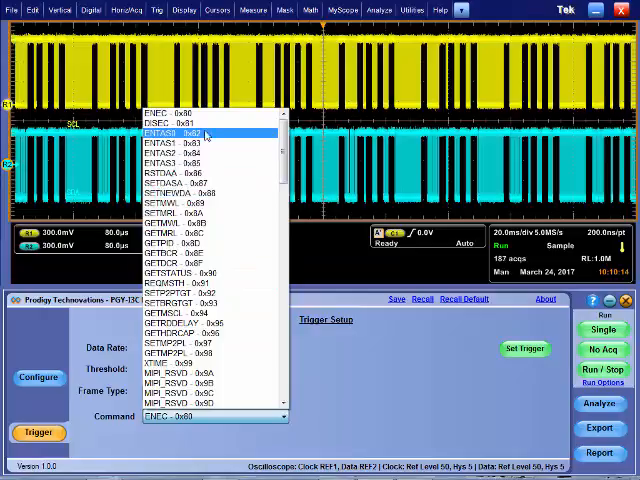
{"action": "scroll", "scroll_direction": "down", "scroll_amount": 3}
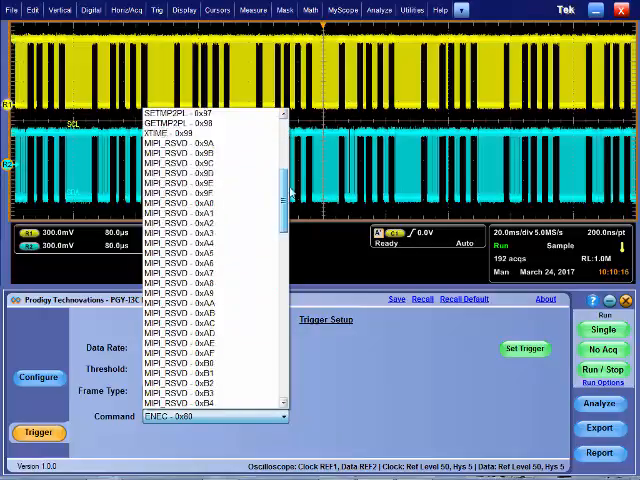
{"action": "scroll", "scroll_direction": "down", "scroll_amount": 3}
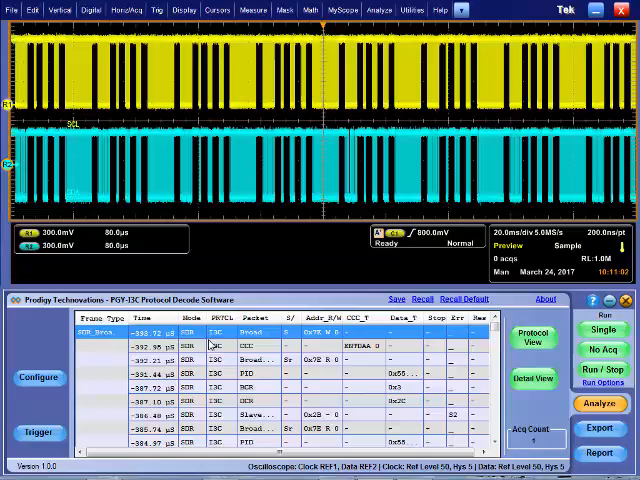
{"action": "mouse_move", "coordinate": [196, 340]}
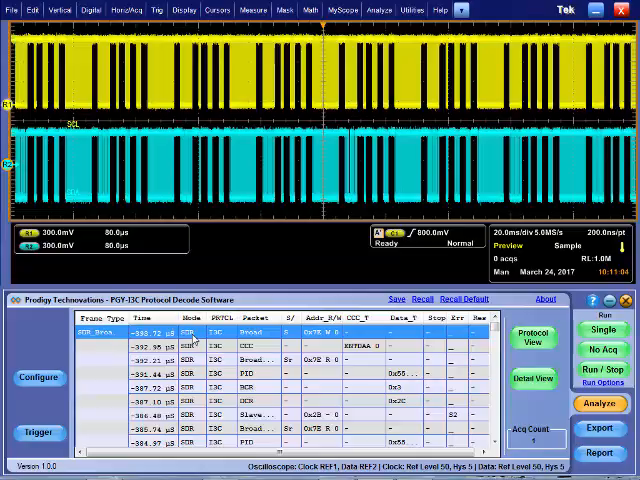
{"action": "mouse_move", "coordinate": [224, 336]}
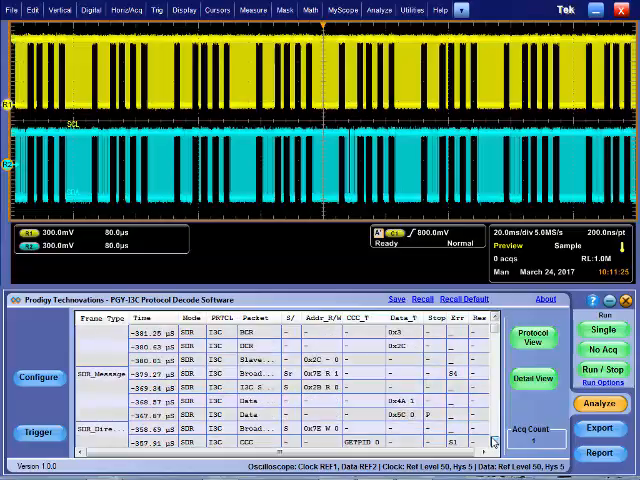
Step: Scroll through the decoded I3C frames in the protocol listing
{"action": "scroll", "scroll_direction": "down", "scroll_amount": 3}
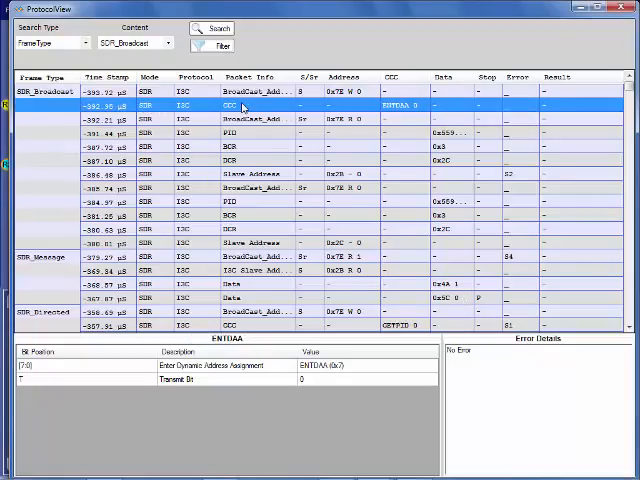
Step: Search the decoded frames by Command in Protocol View, then close that window
{"action": "left_click", "coordinate": [250, 132]}
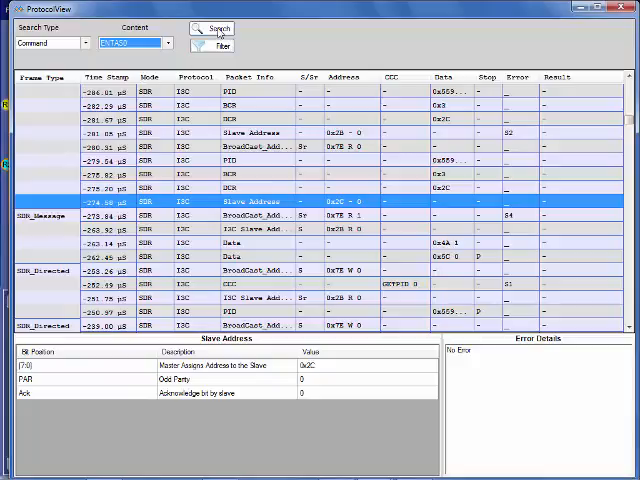
{"action": "left_click", "coordinate": [212, 26]}
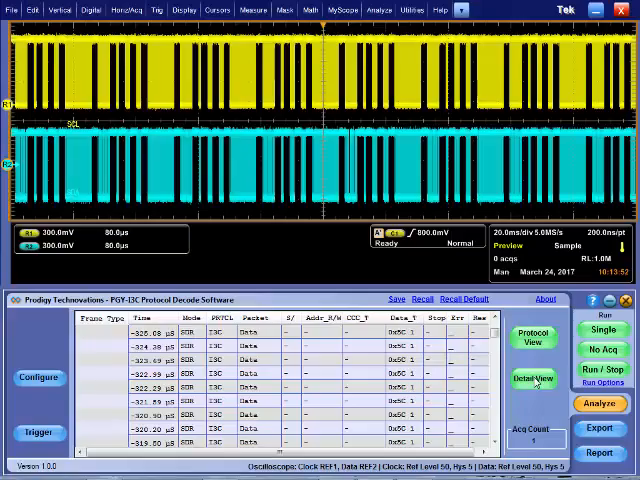
Step: View selected frames against their waveforms in Detailed View, then close it
{"action": "left_click", "coordinate": [534, 380]}
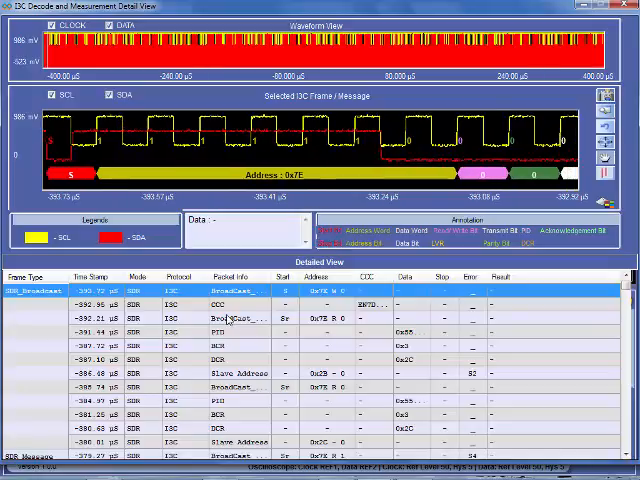
{"action": "left_click", "coordinate": [228, 304]}
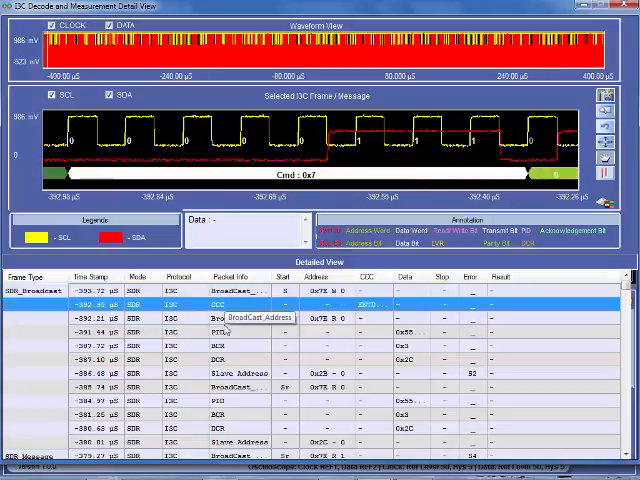
{"action": "left_click", "coordinate": [224, 318]}
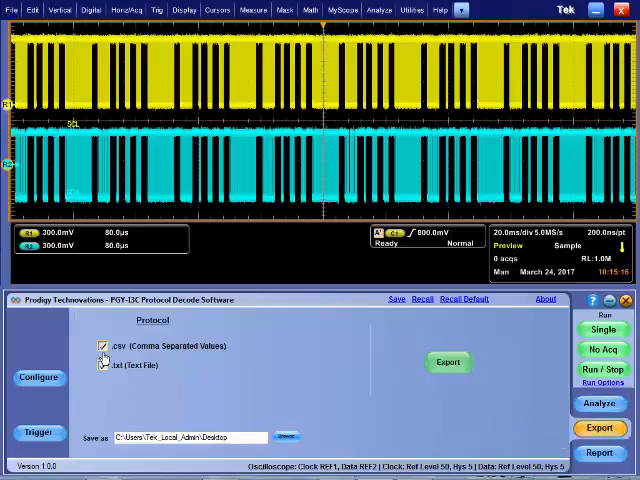
Step: Select .txt export alongside .csv and move on to the Report settings
{"action": "left_click", "coordinate": [100, 364]}
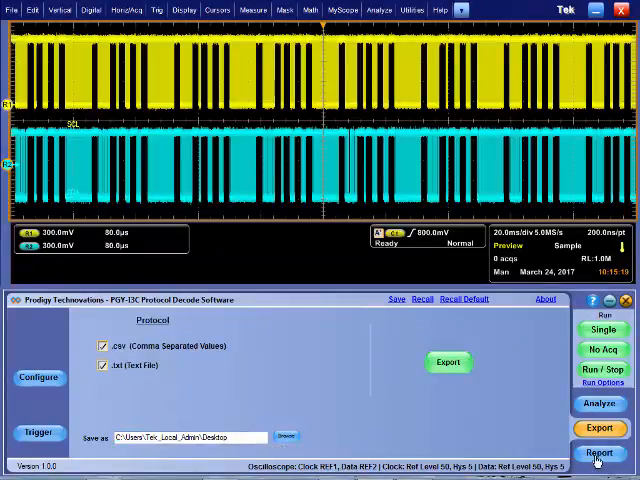
{"action": "left_click", "coordinate": [600, 454]}
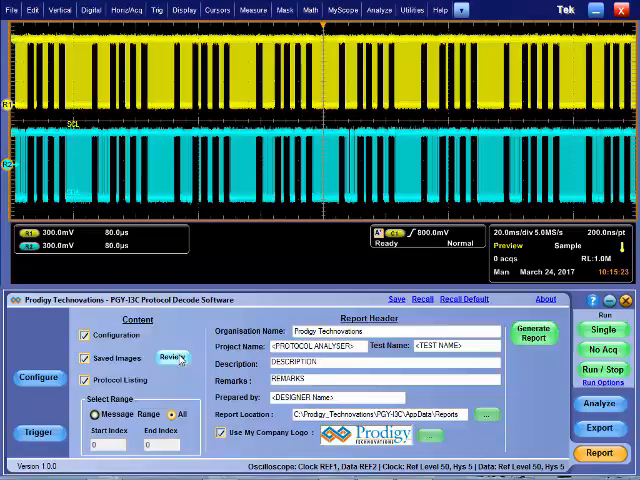
Step: Review the saved images, set Project Name to 'I3C test' and generate the PDF report
{"action": "left_click", "coordinate": [174, 356]}
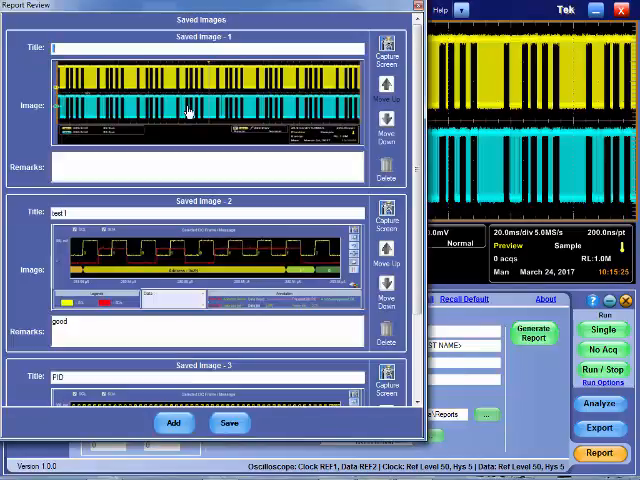
{"action": "scroll", "scroll_direction": "down", "scroll_amount": 3}
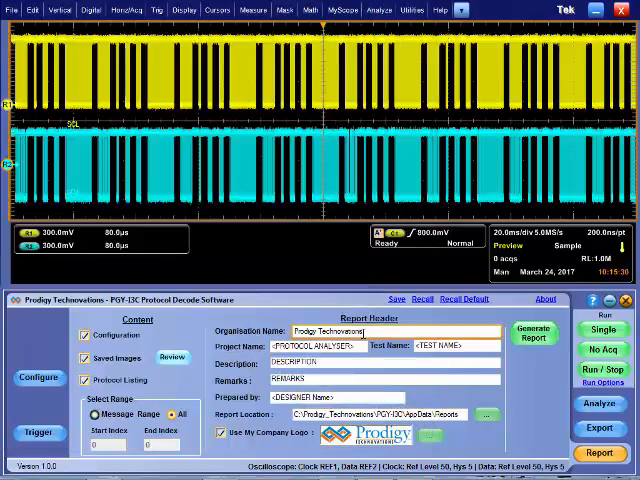
{"action": "type", "text": "I3C test"}
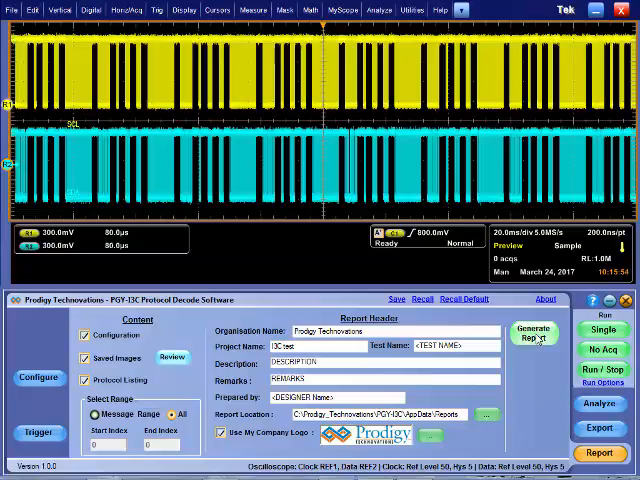
{"action": "left_click", "coordinate": [534, 336]}
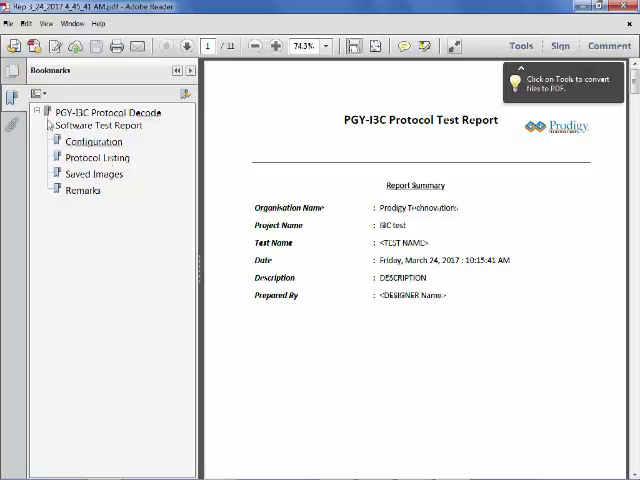
Step: Jump via bookmarks to the Configuration and Protocol Listing sections of the report
{"action": "left_click", "coordinate": [92, 140]}
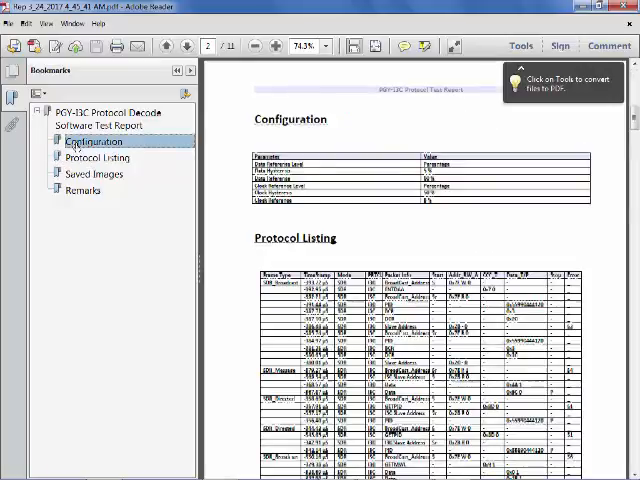
{"action": "left_click", "coordinate": [96, 156]}
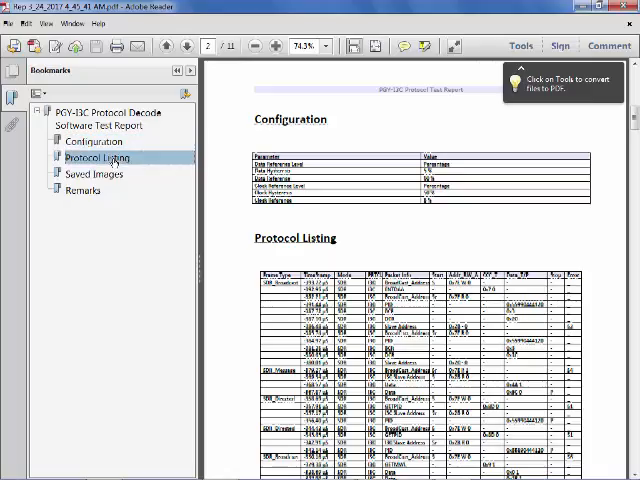
{"action": "scroll", "scroll_direction": "down", "scroll_amount": 3}
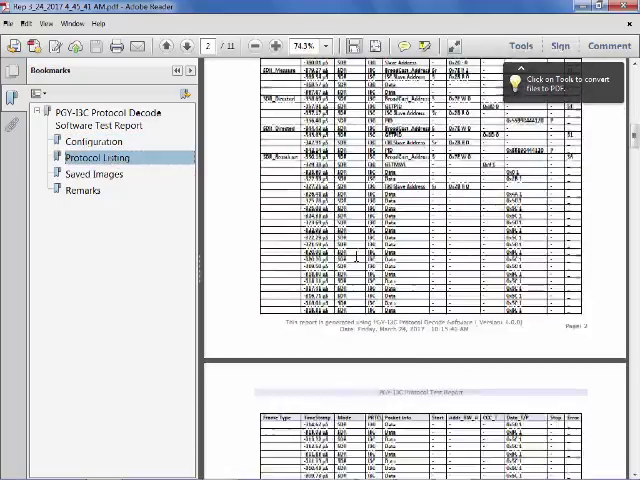